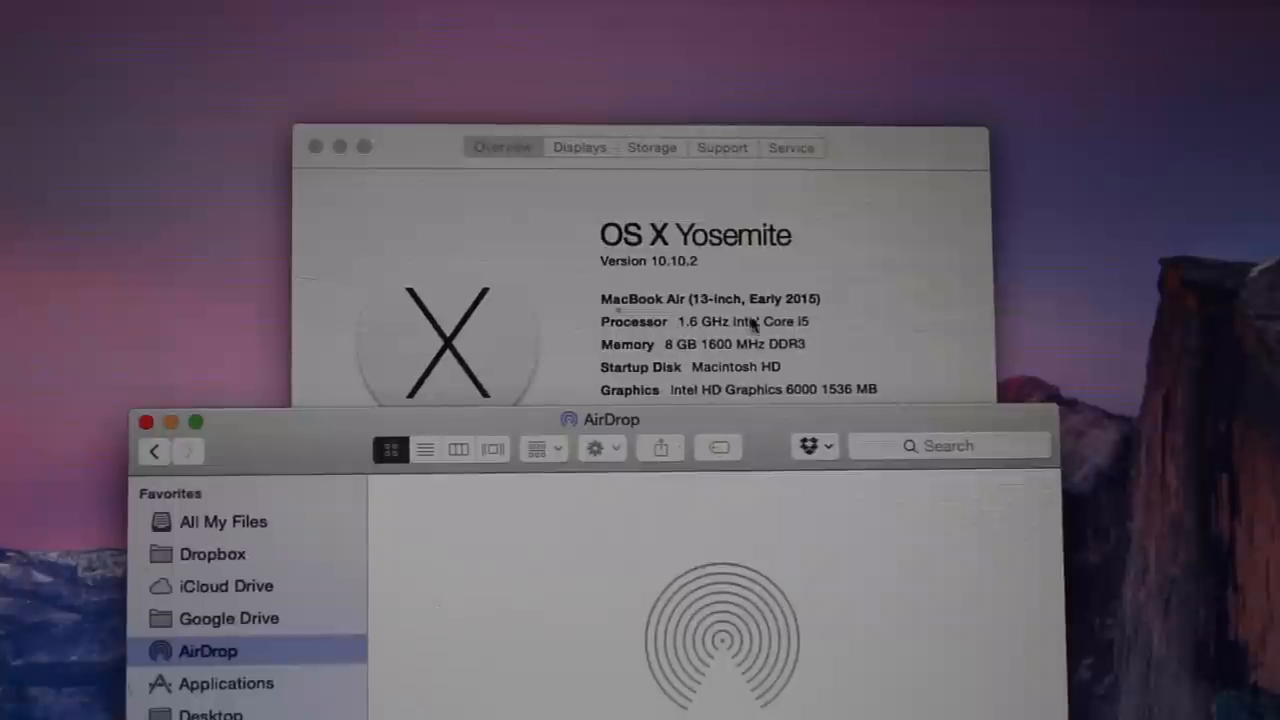
mouse_move(800, 364)
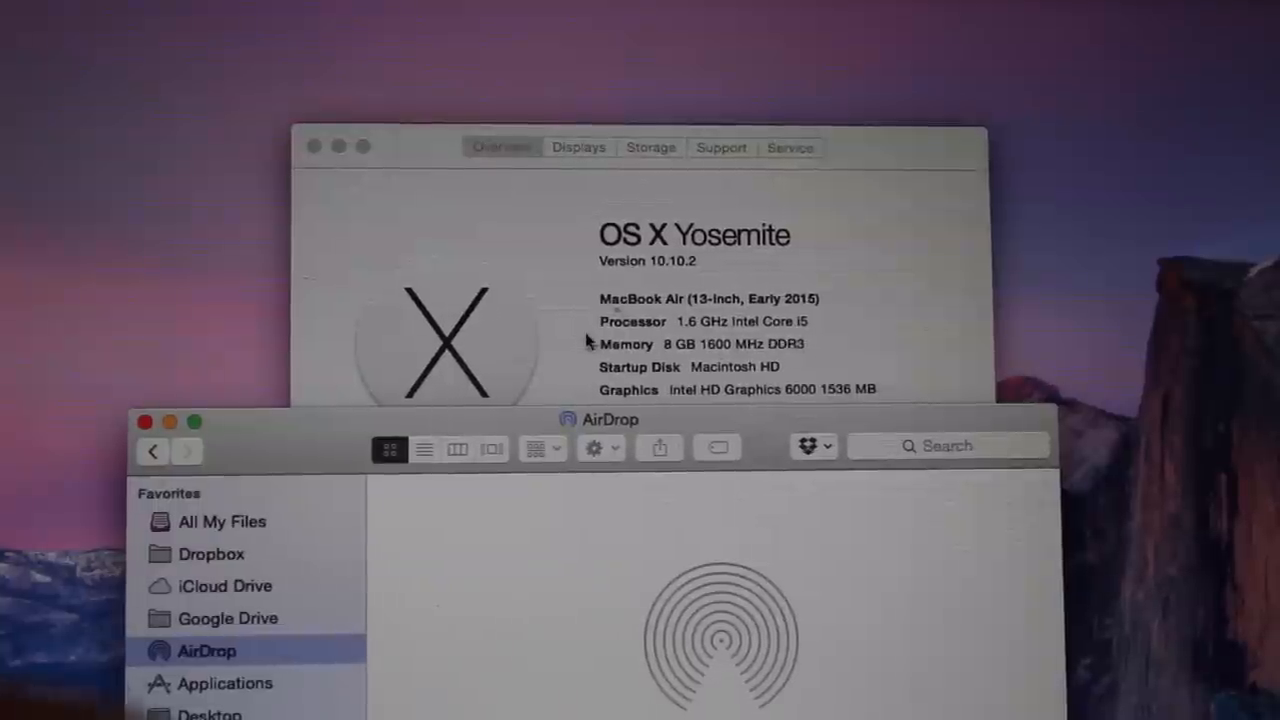
mouse_move(884, 400)
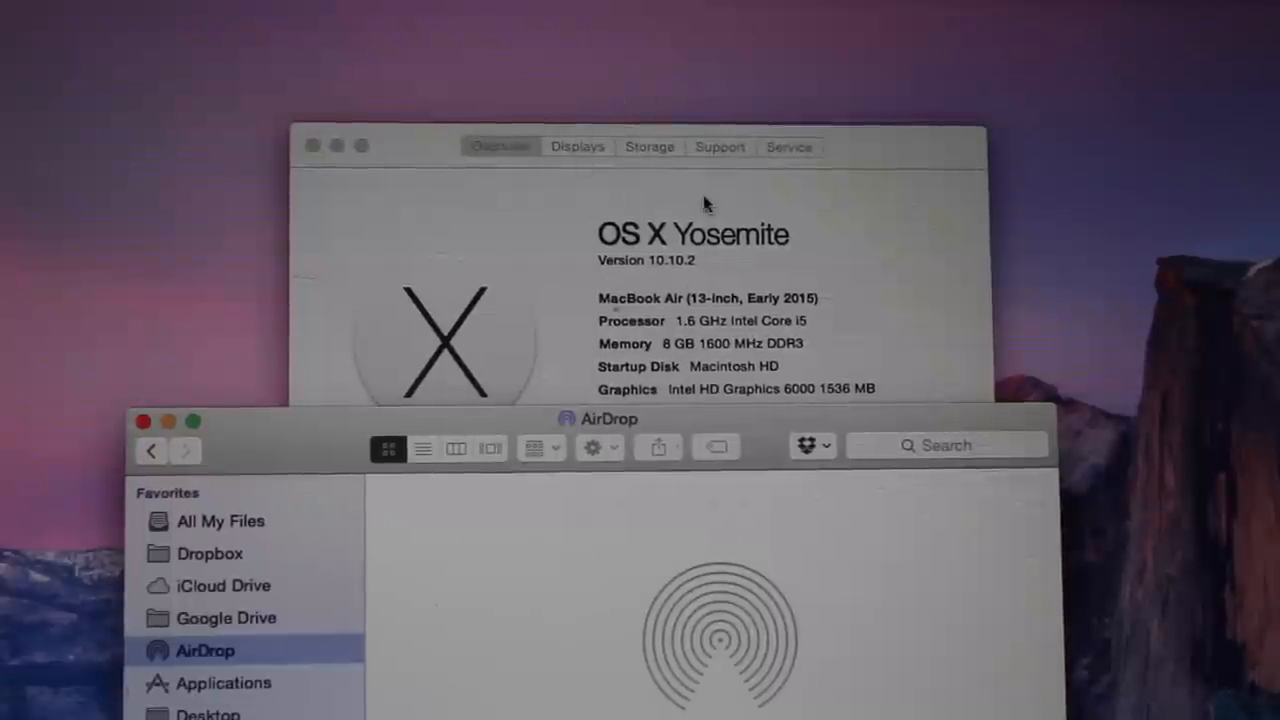
Show the Displays section: 13.3-inch built-in display at 1440 x 900, Intel HD Graphics 6000.
click(576, 148)
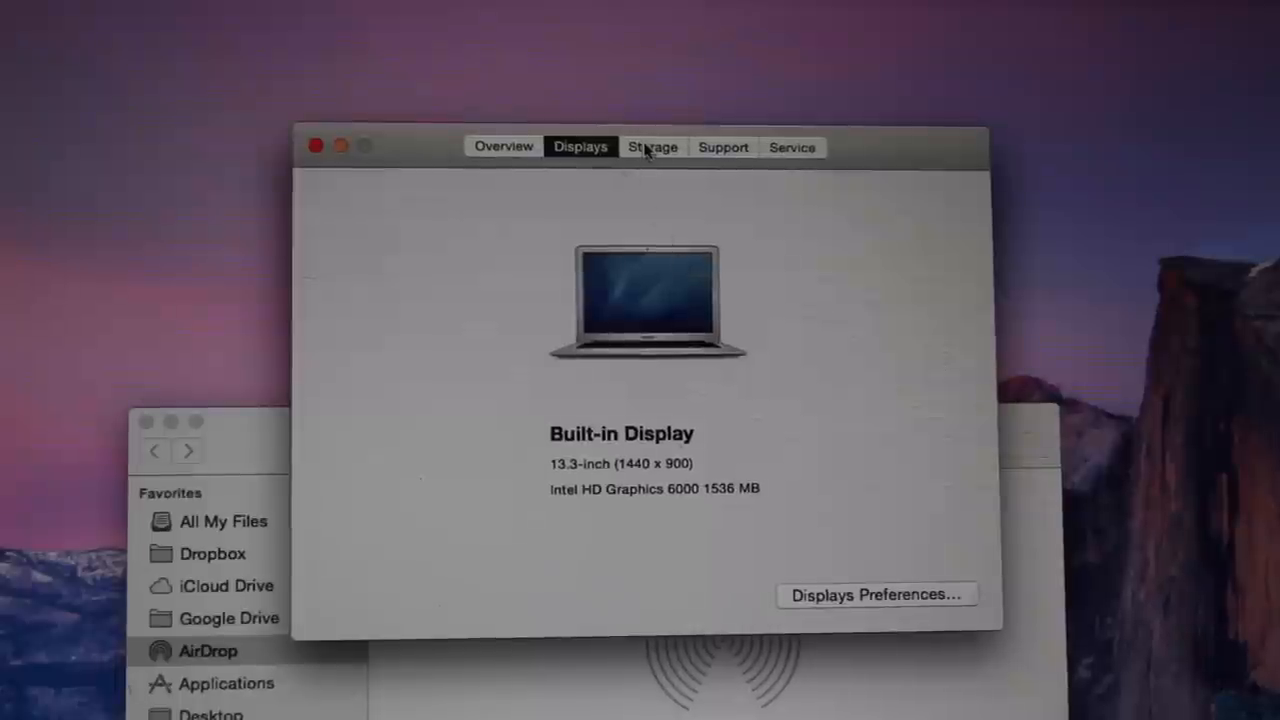
Show the Storage section: Macintosh HD with 59.04 GB free of 120.11 GB plus the USB disk.
click(652, 148)
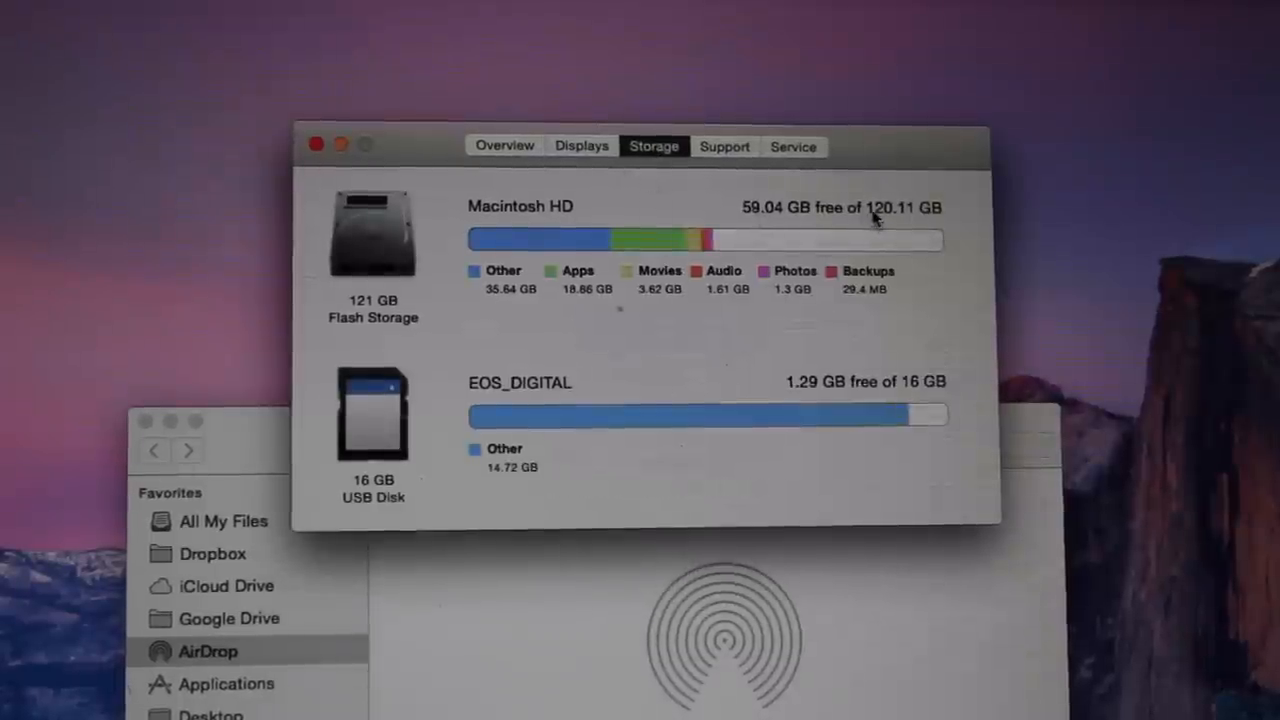
mouse_move(960, 336)
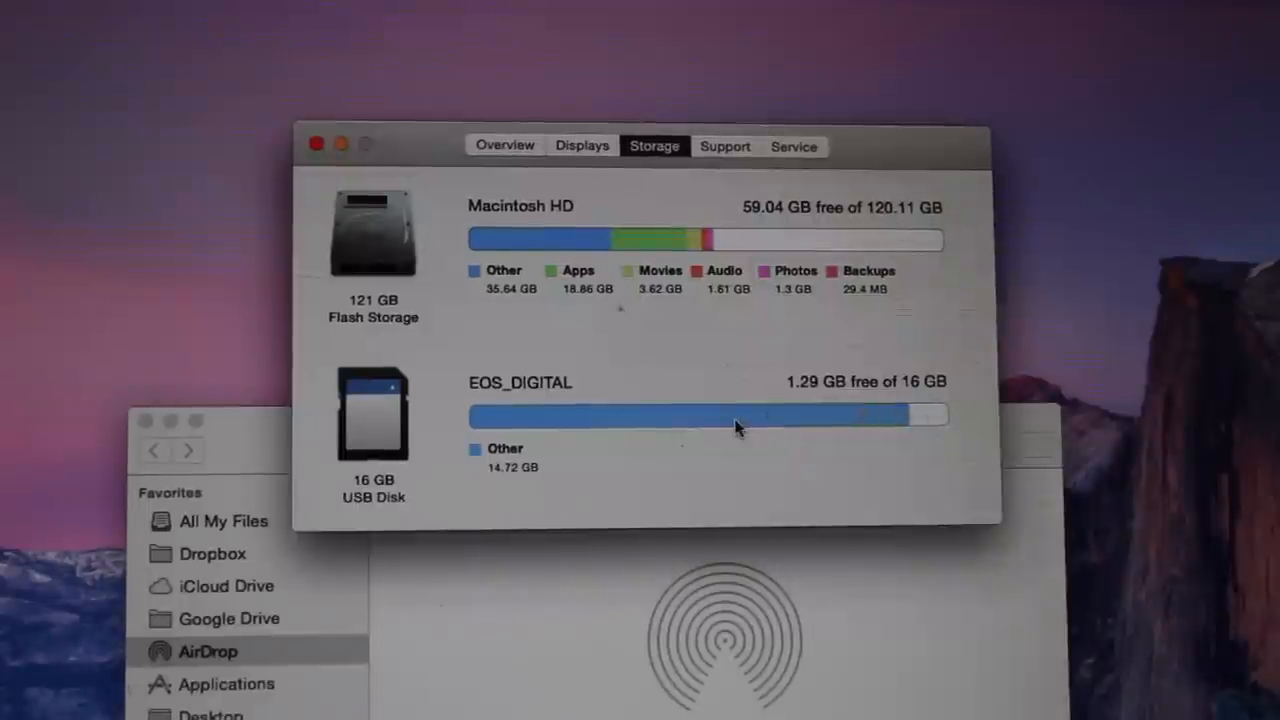
mouse_move(690, 236)
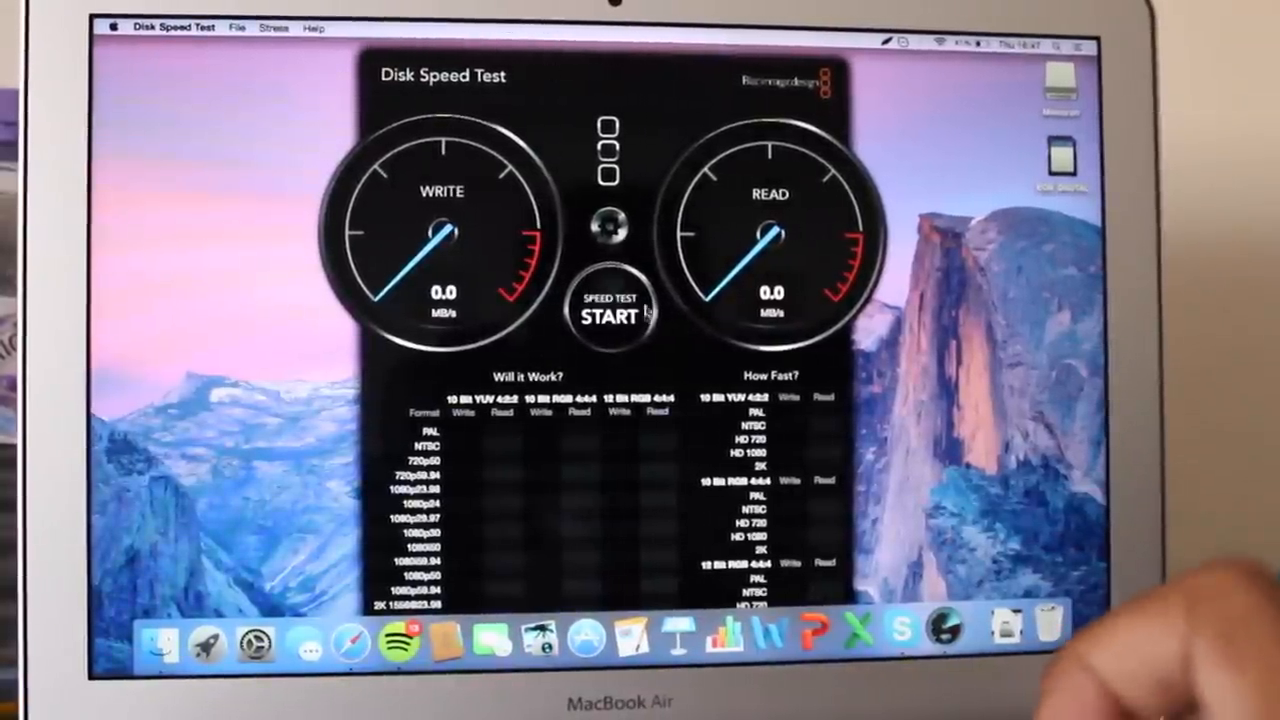
Run the Blackmagic Disk Speed Test write and read benchmark on the drive.
click(610, 316)
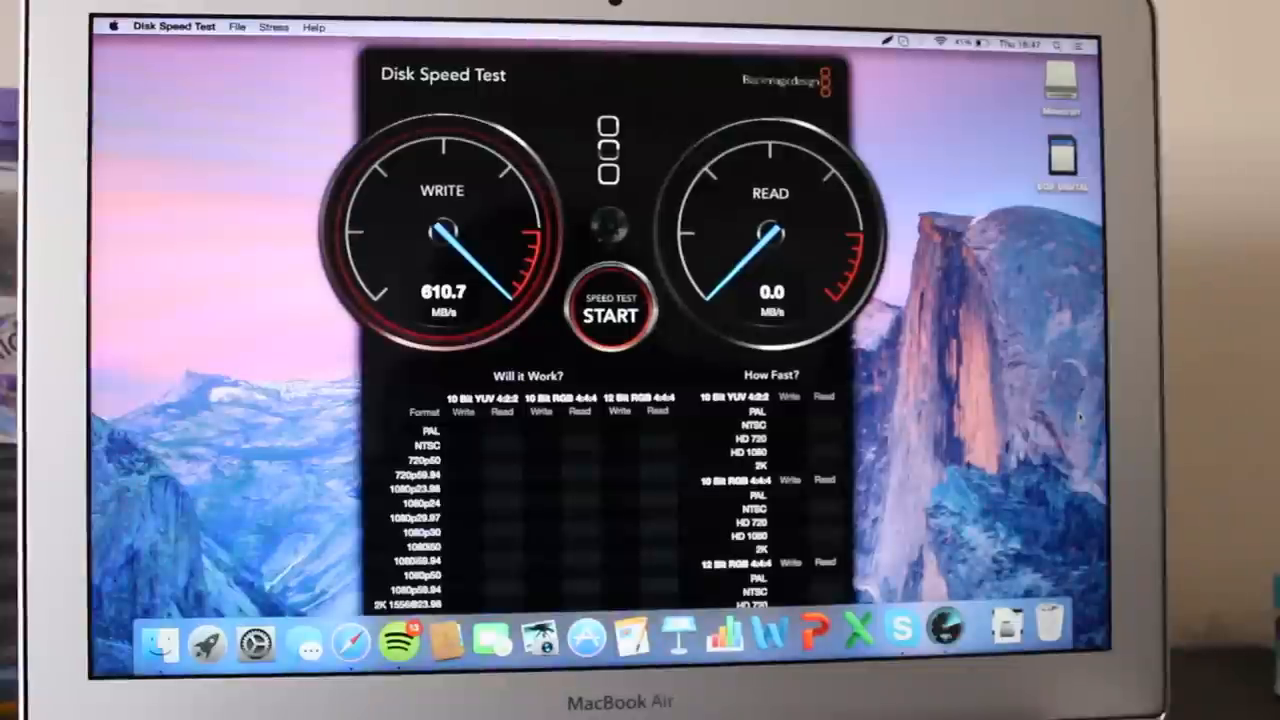
click(610, 316)
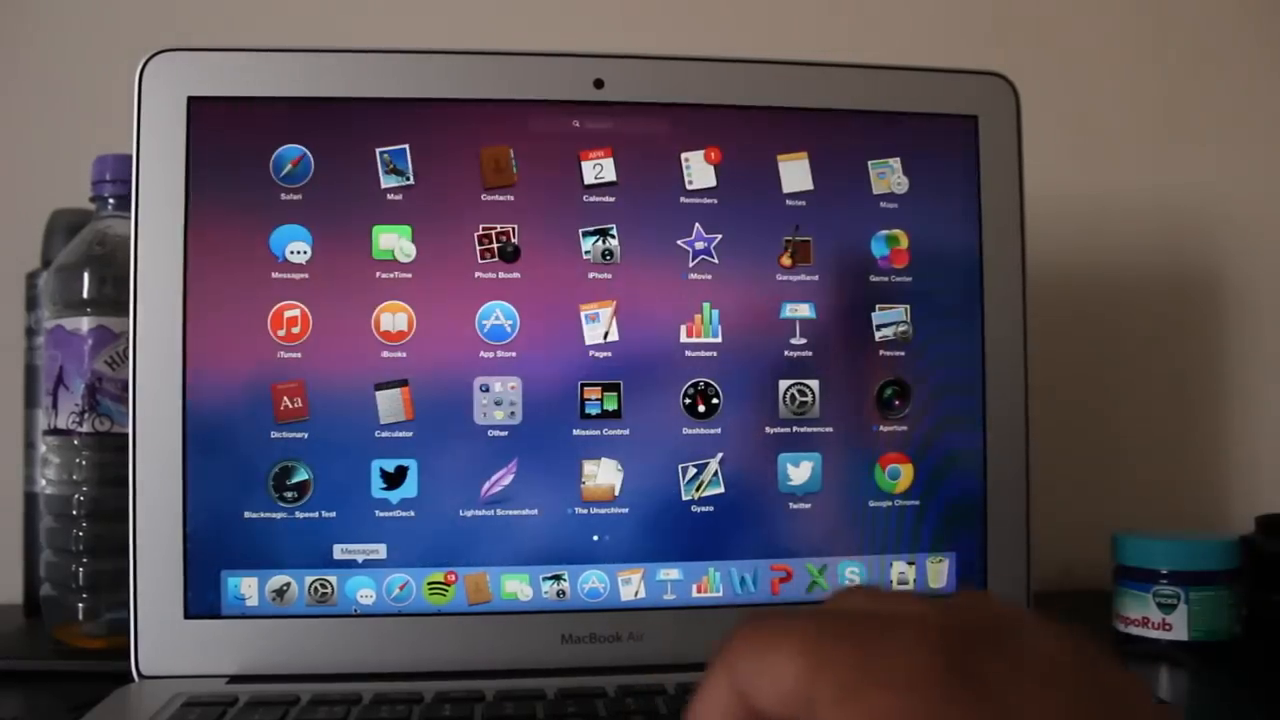
Launch Photoshop CS6 and start a new document, listing the preset document sizes.
scroll(left, 3)
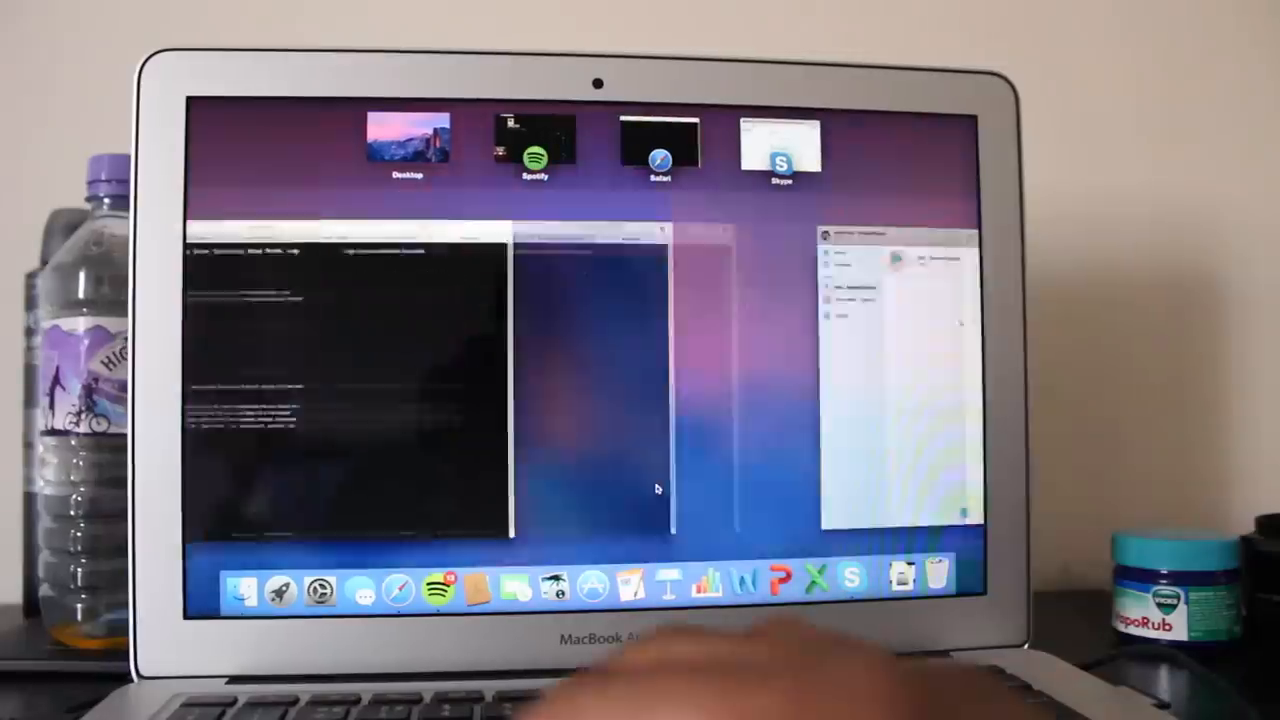
click(536, 140)
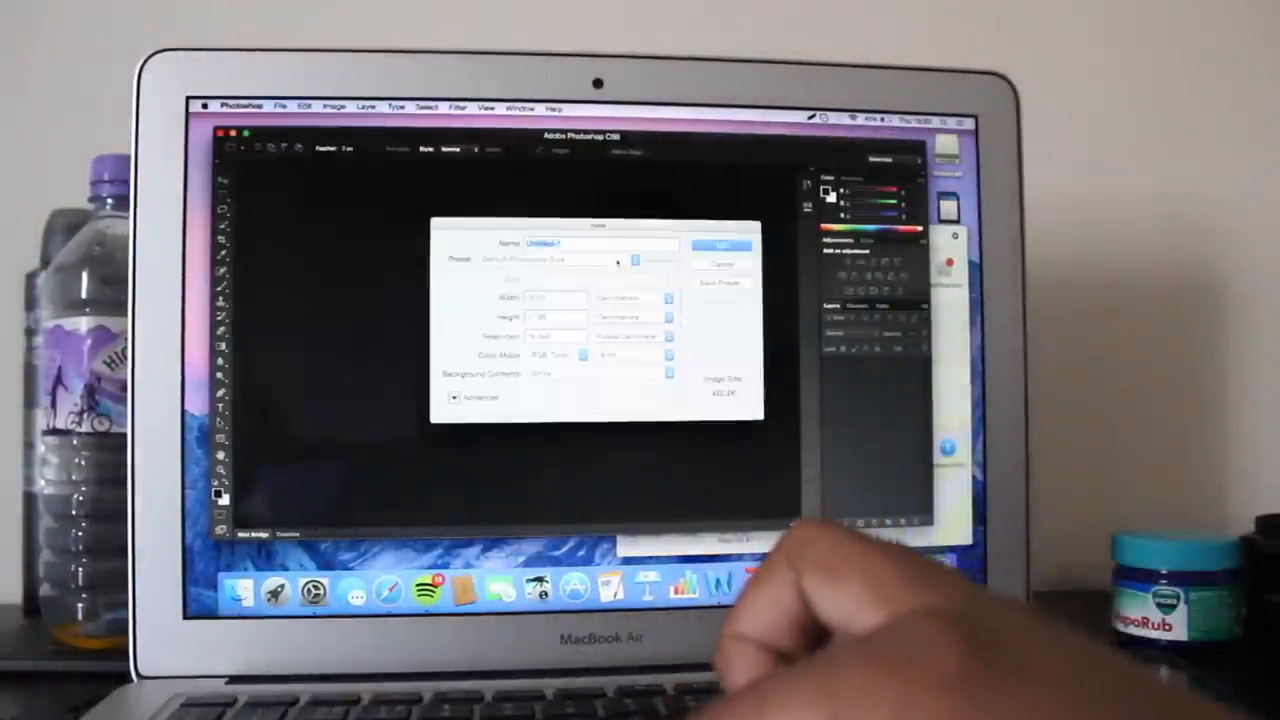
click(616, 260)
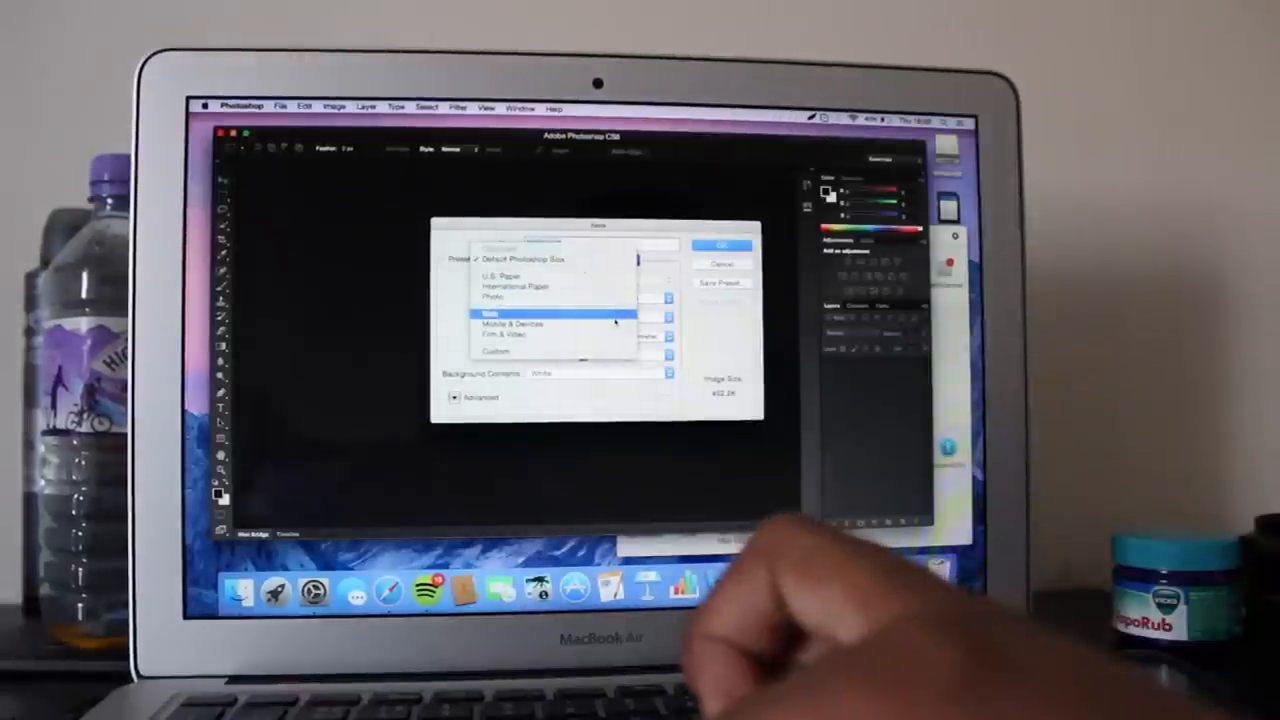